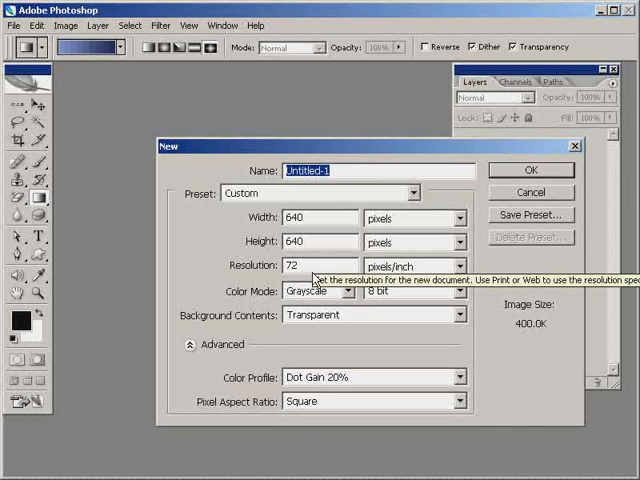
mouse_move(316, 290)
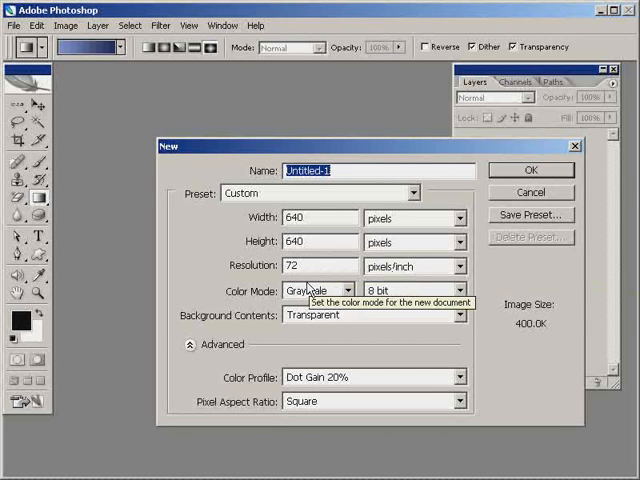
mouse_move(384, 290)
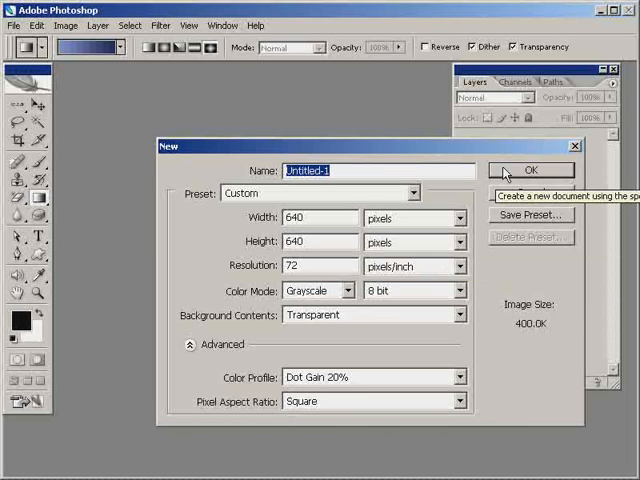
Create the new 640×640 px, 72 ppi grayscale document with a transparent background.
left_click(532, 170)
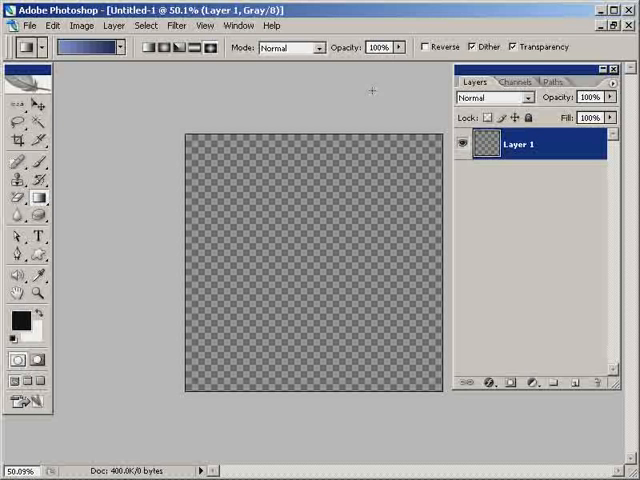
mouse_move(264, 20)
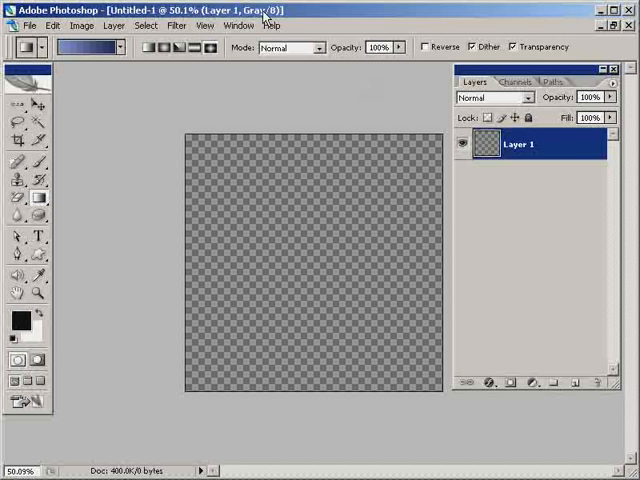
Browse the Filter menu's Render submenu to locate 3D Transform.
left_click(176, 24)
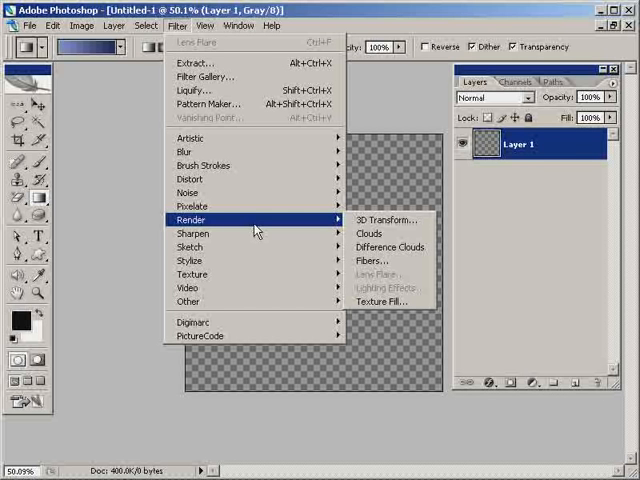
mouse_move(384, 220)
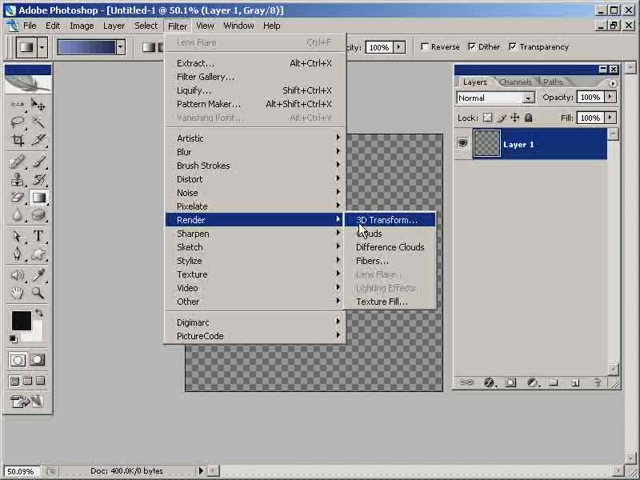
mouse_move(384, 220)
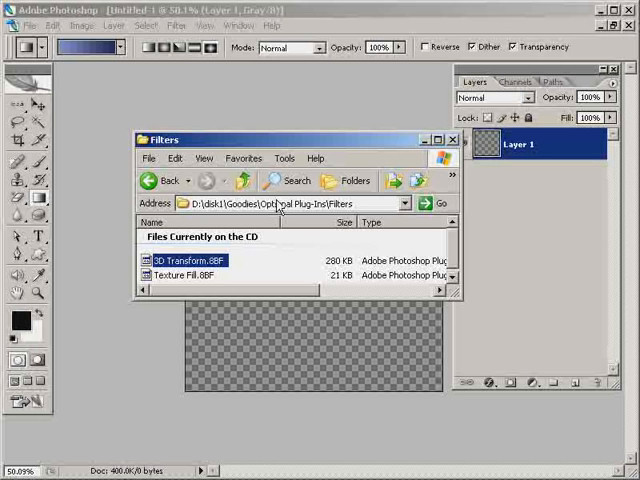
mouse_move(356, 214)
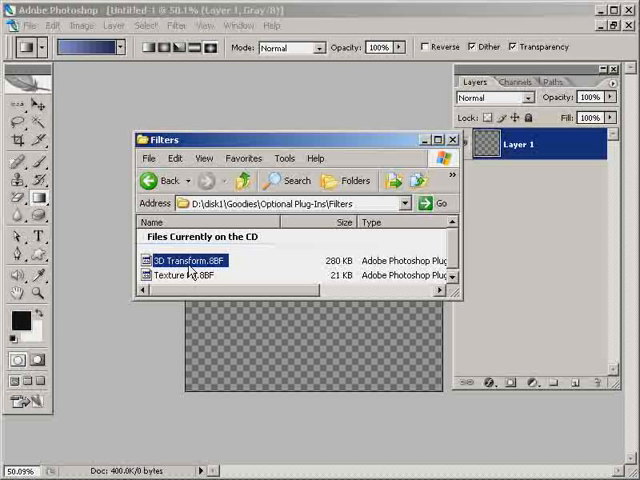
mouse_move(244, 128)
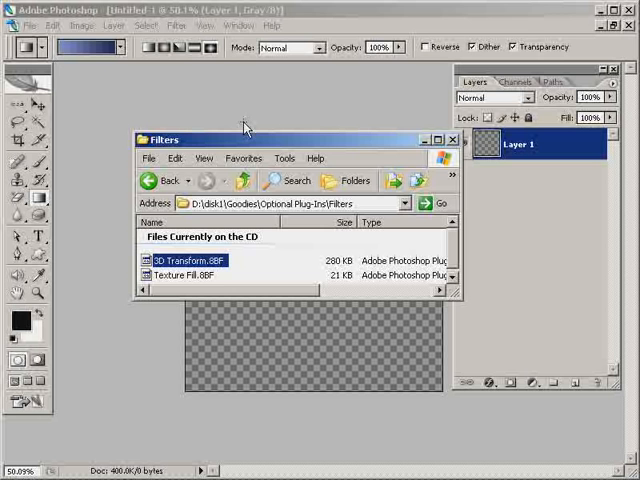
mouse_move(232, 144)
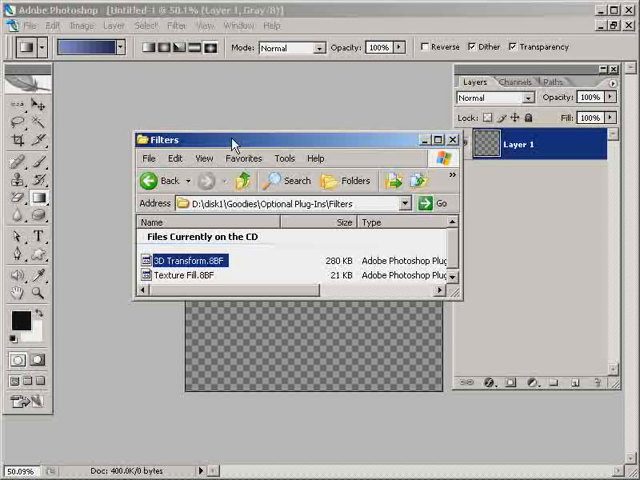
Close the CD's Optional Plug-Ins\Filters folder and return to the Photoshop document.
left_click(452, 140)
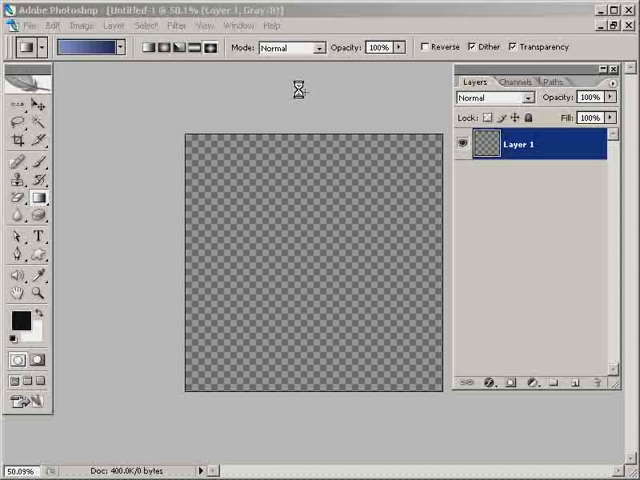
Apply Filter > Render > 3D Transform to render a white shaded sphere on the layer.
left_click(166, 24)
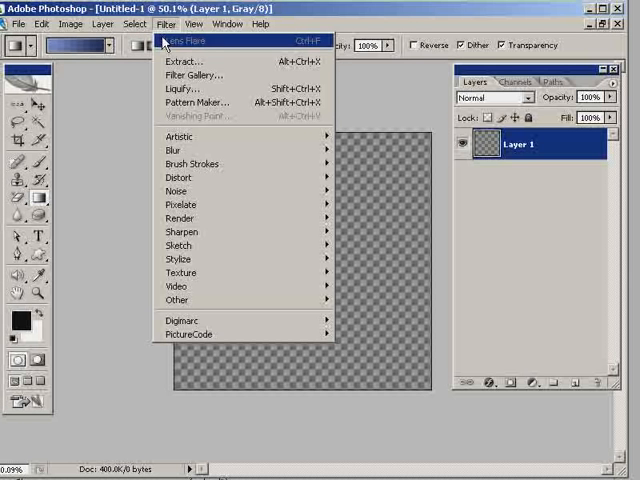
left_click(178, 218)
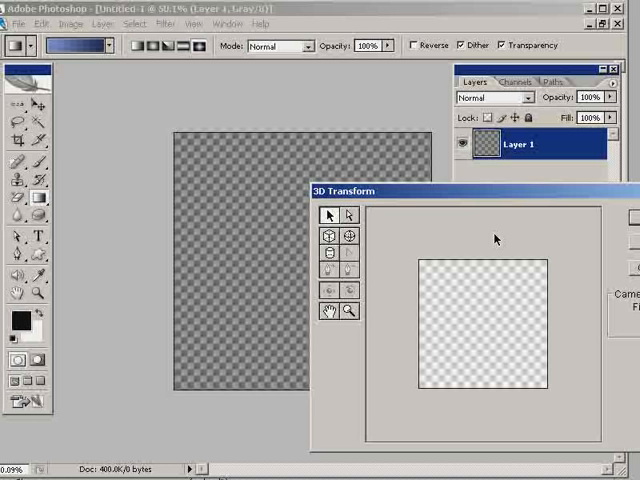
mouse_move(254, 120)
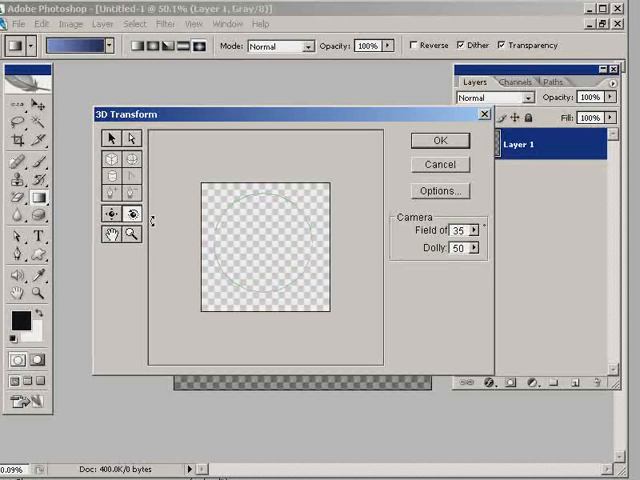
mouse_move(130, 216)
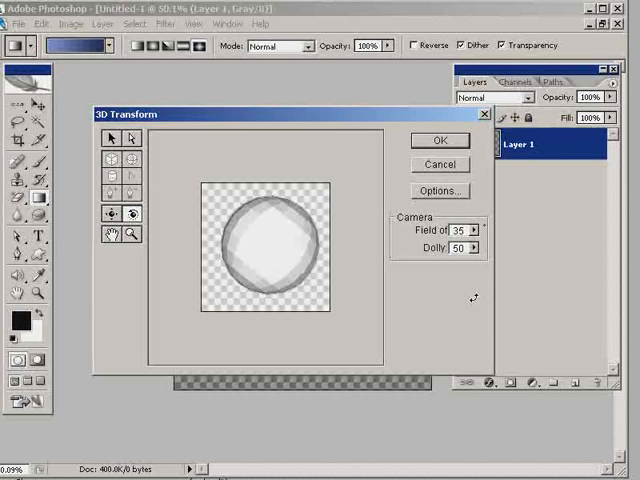
left_click(438, 140)
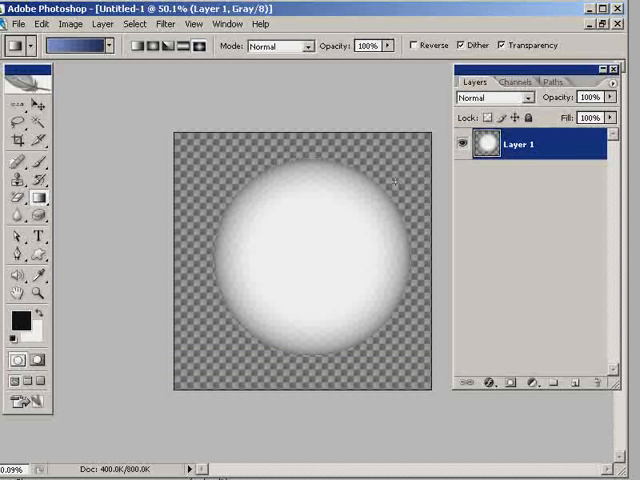
Convert the sphere document from Grayscale to RGB Color mode.
left_click(68, 24)
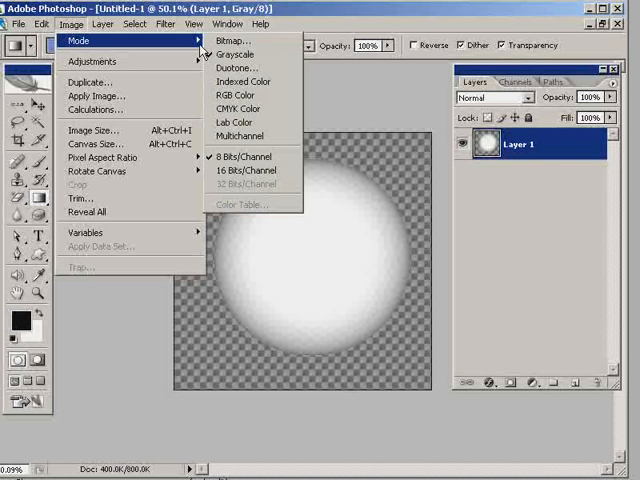
mouse_move(230, 40)
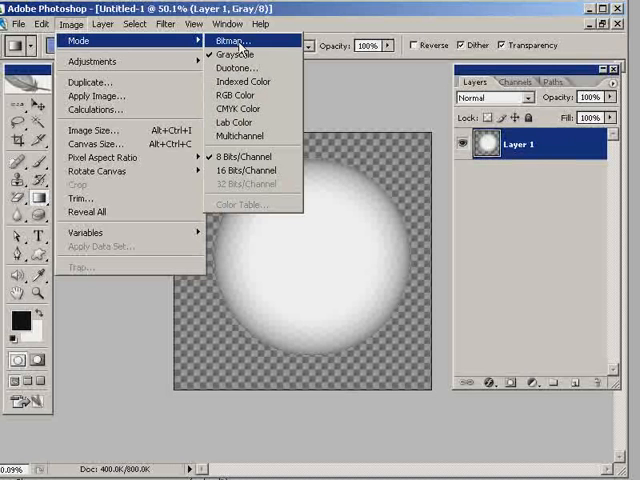
left_click(236, 94)
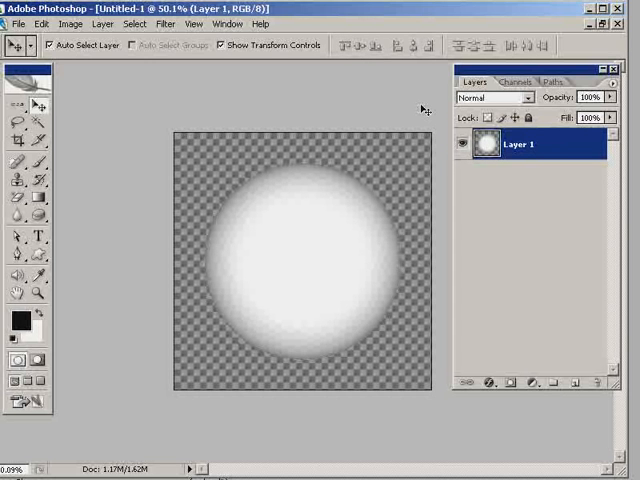
mouse_move(510, 344)
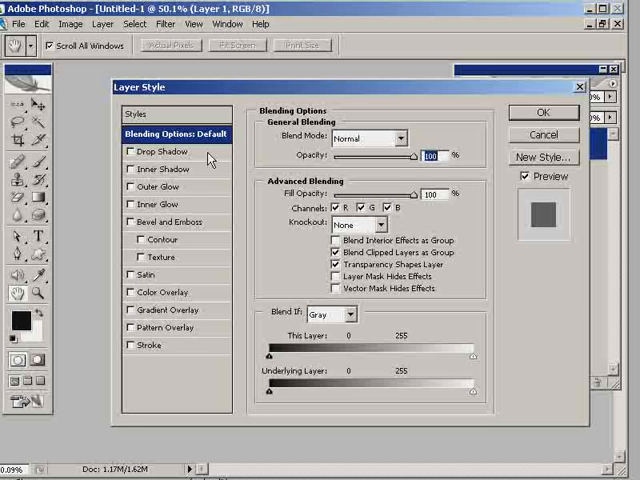
Enable a red Color Overlay and a Drop Shadow with adjusted offset in Layer Style.
left_click(160, 292)
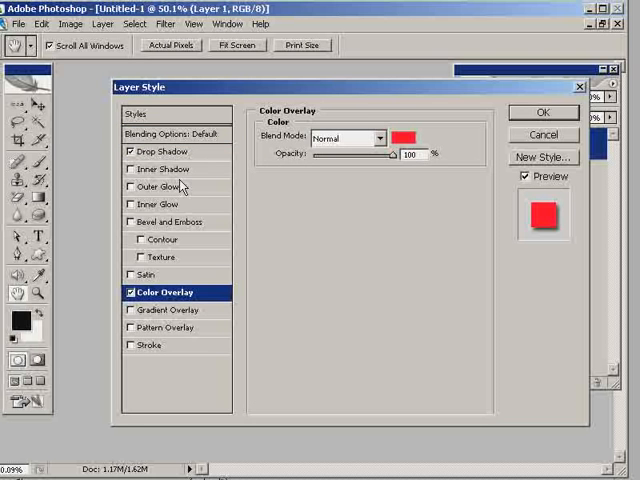
left_click(156, 152)
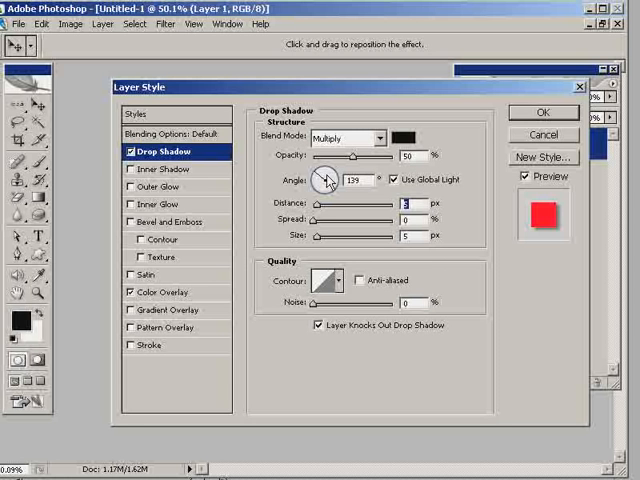
left_click_drag(316, 202, 348, 202)
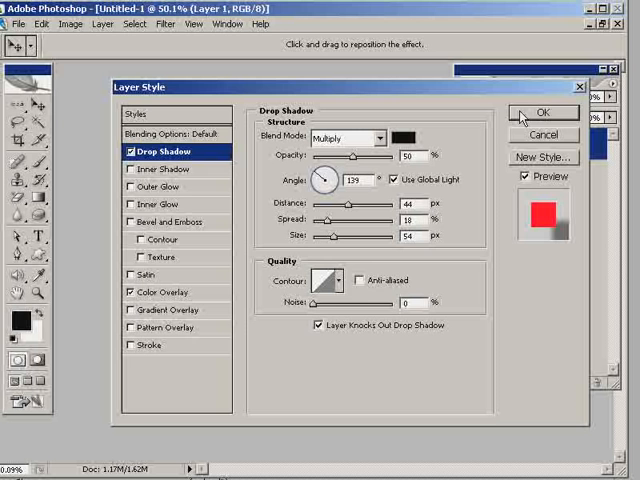
Change the overlay to a pale blue at reduced opacity and apply the layer style.
left_click(544, 112)
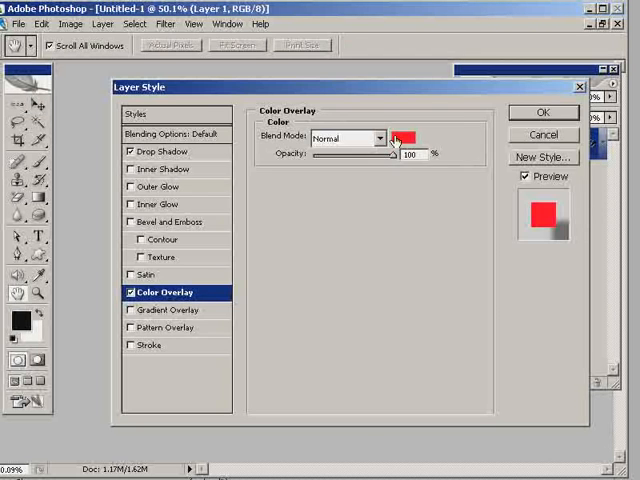
left_click(404, 140)
type("129")
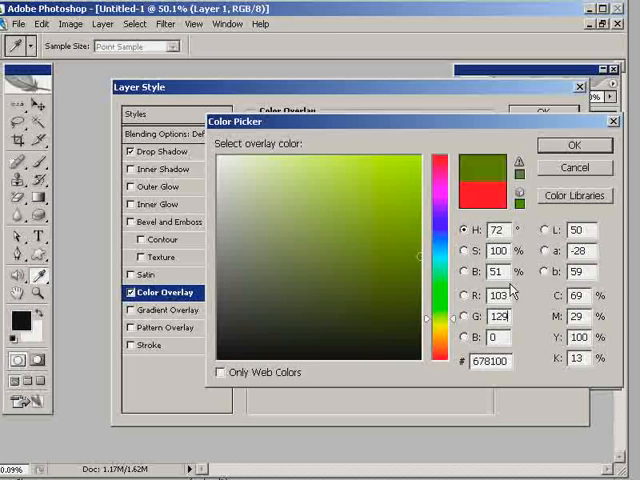
left_click(572, 144)
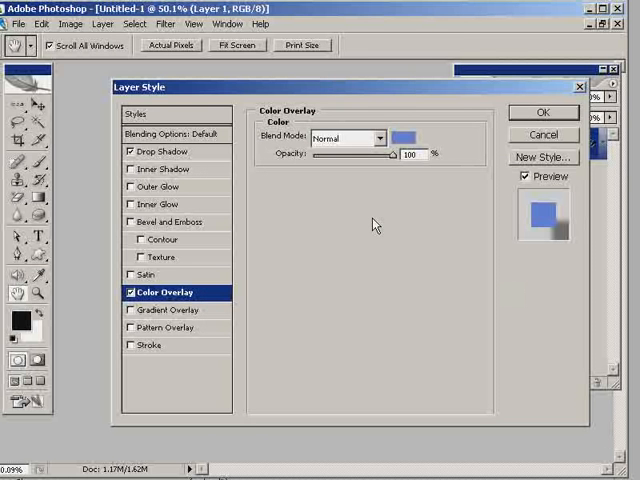
mouse_move(392, 160)
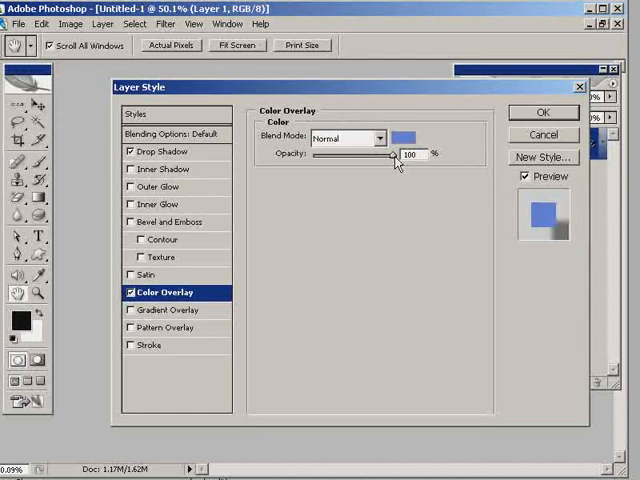
mouse_move(396, 160)
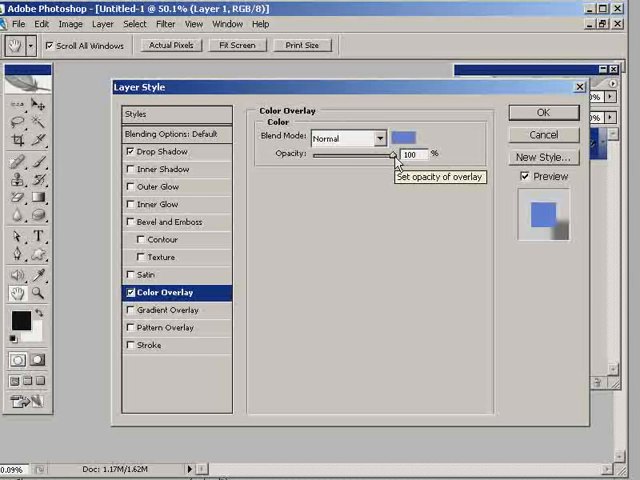
left_click_drag(392, 156, 338, 156)
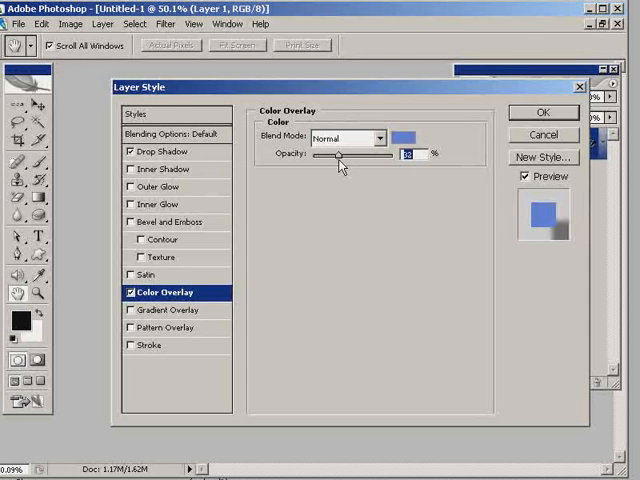
left_click(542, 112)
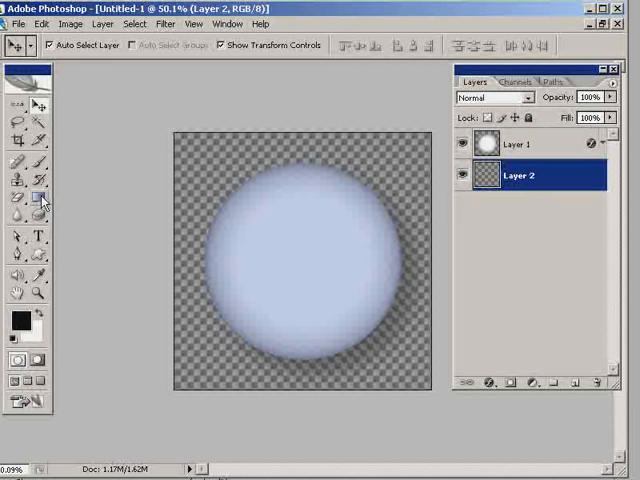
Fill the layer beneath the globe with a blue gradient using the Gradient Tool.
left_click(40, 196)
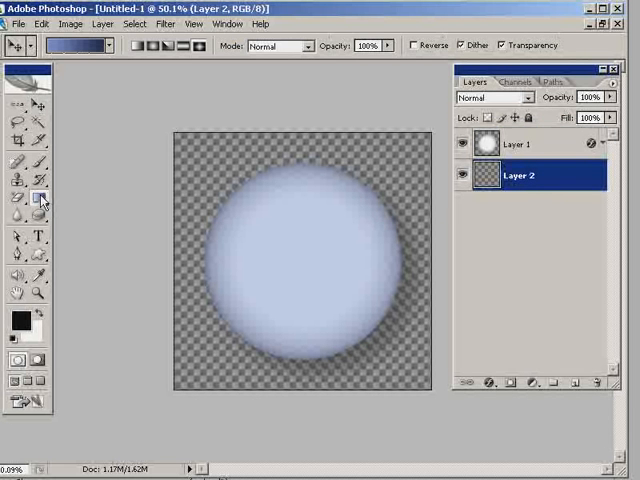
left_click_drag(244, 204, 364, 322)
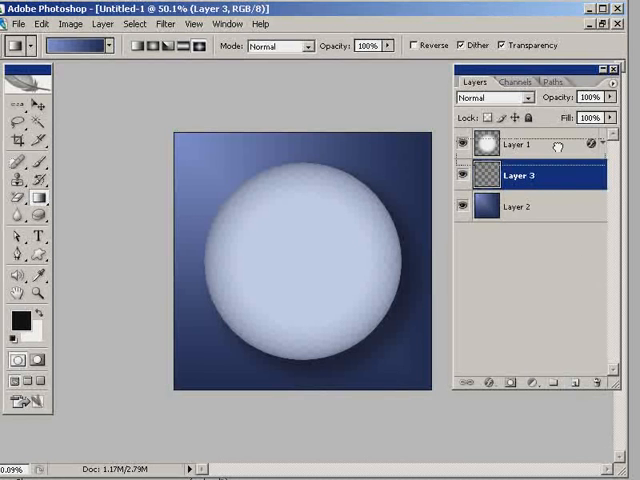
Move Layer 3 to the top and blend its grey fill in Overlay mode.
left_click_drag(520, 176, 520, 144)
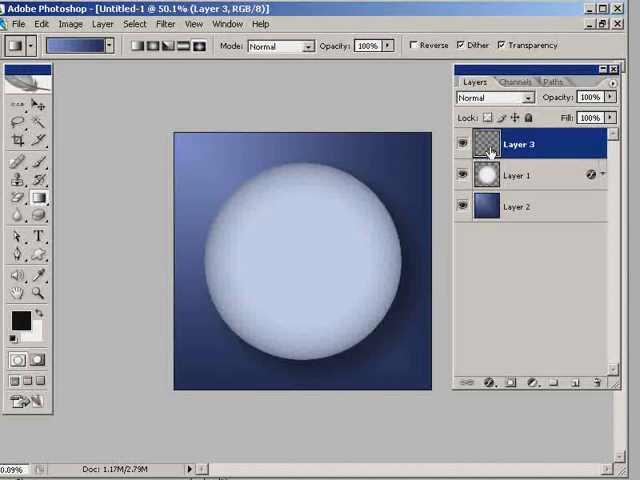
mouse_move(490, 176)
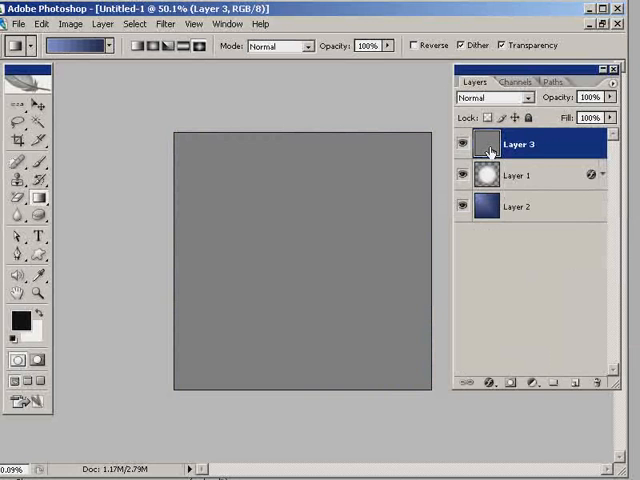
left_click(490, 96)
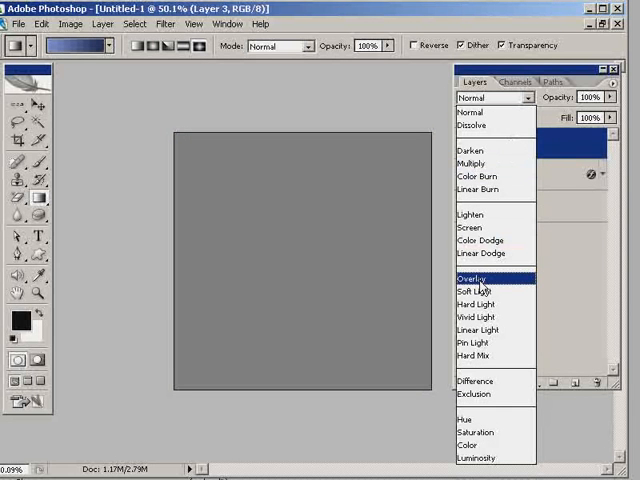
left_click(474, 276)
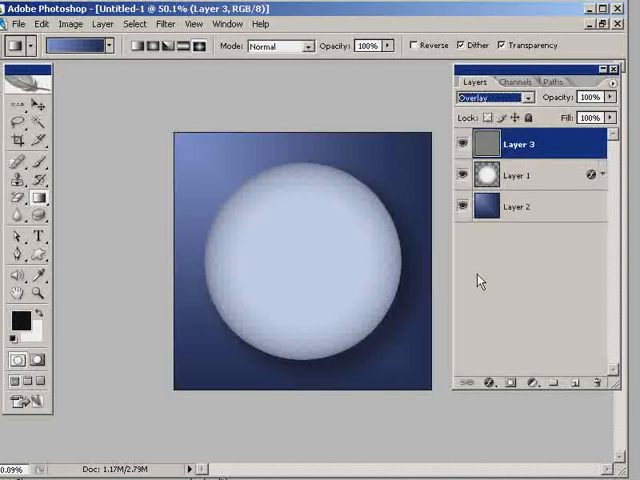
mouse_move(472, 280)
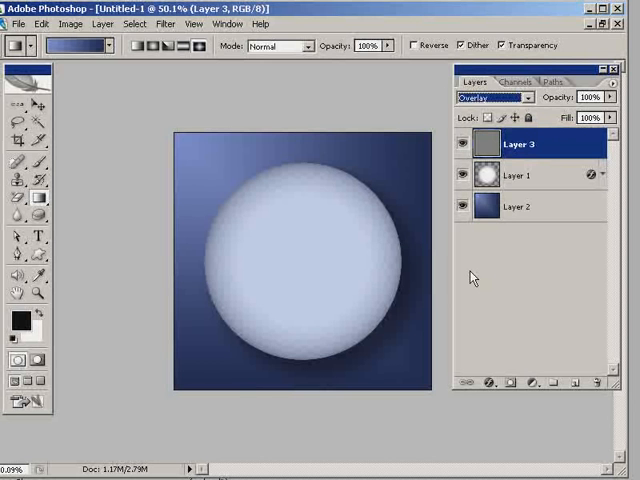
left_click(164, 24)
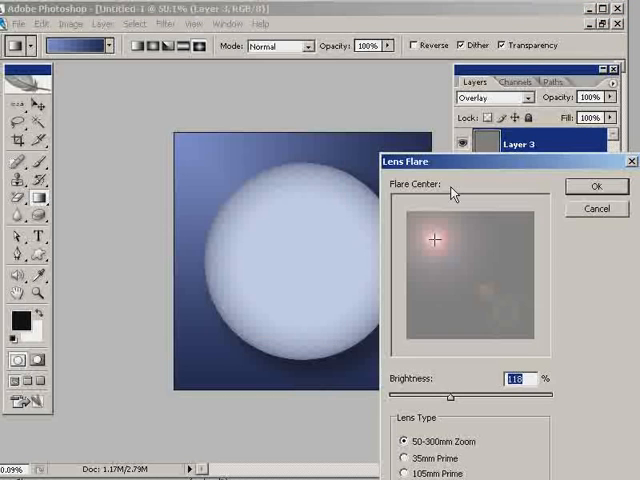
mouse_move(240, 100)
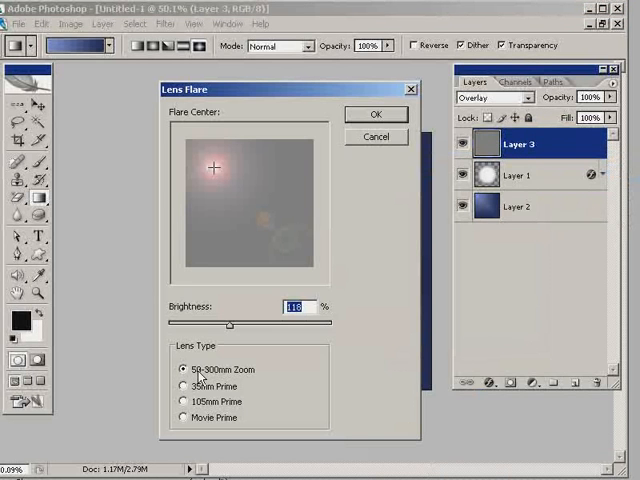
mouse_move(370, 168)
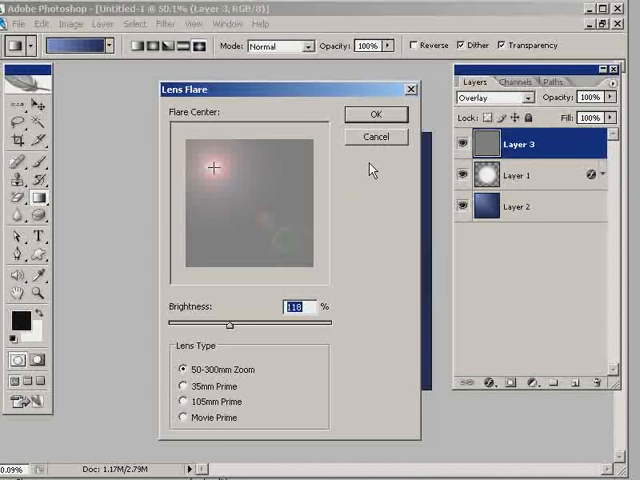
mouse_move(322, 172)
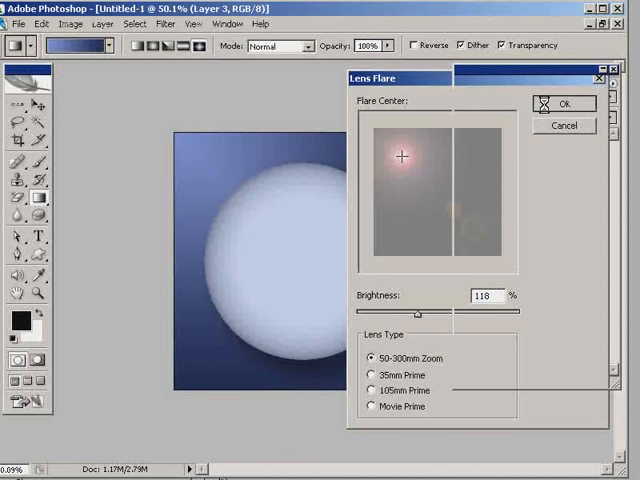
Apply a Lens Flare at 118% brightness centred near the globe's upper left.
left_click(564, 104)
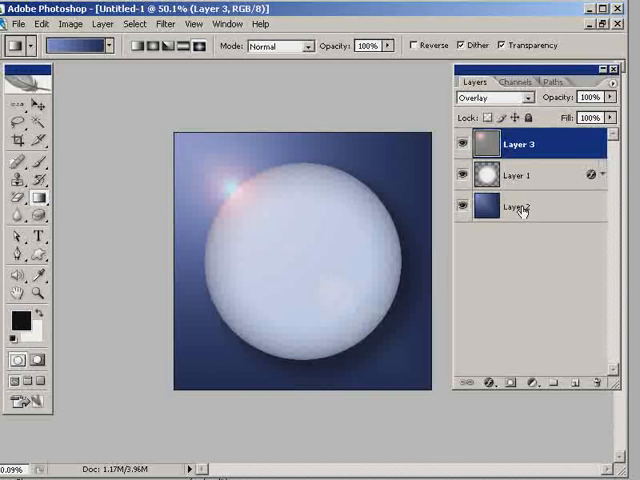
Flatten the flare, blue-tinted globe and gradient layers into a single background layer.
left_click(518, 208)
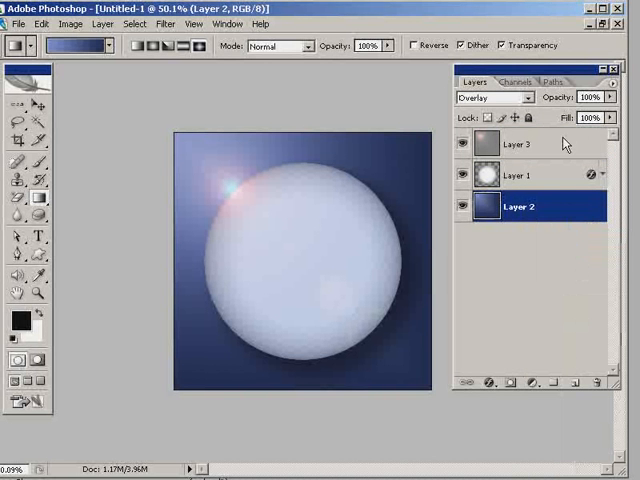
left_click(518, 144)
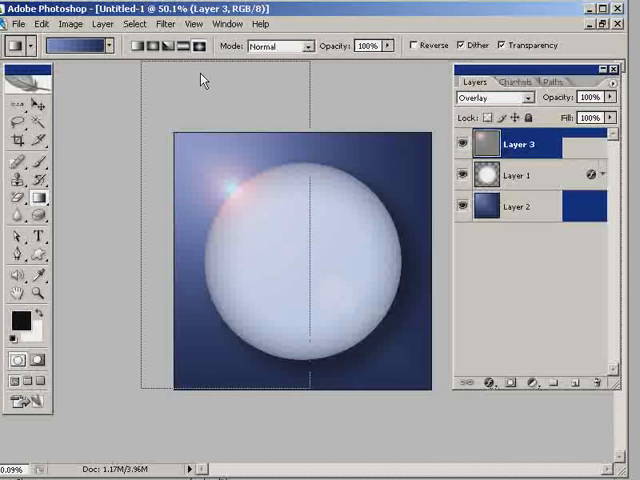
left_click(254, 68)
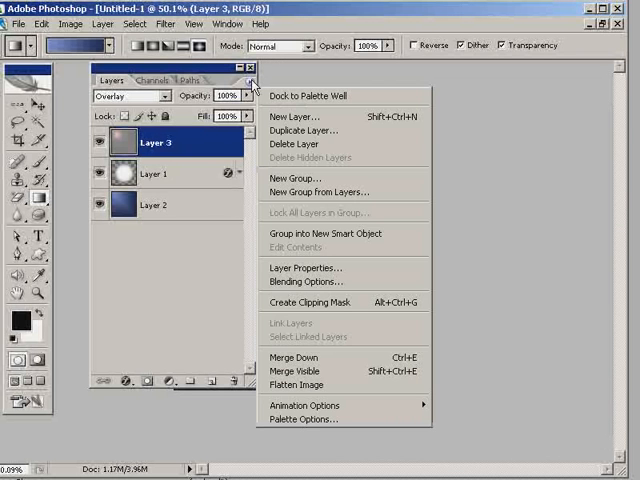
mouse_move(300, 384)
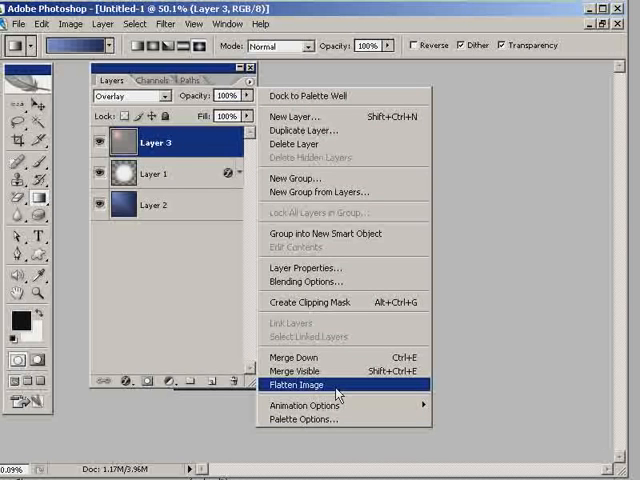
left_click(298, 384)
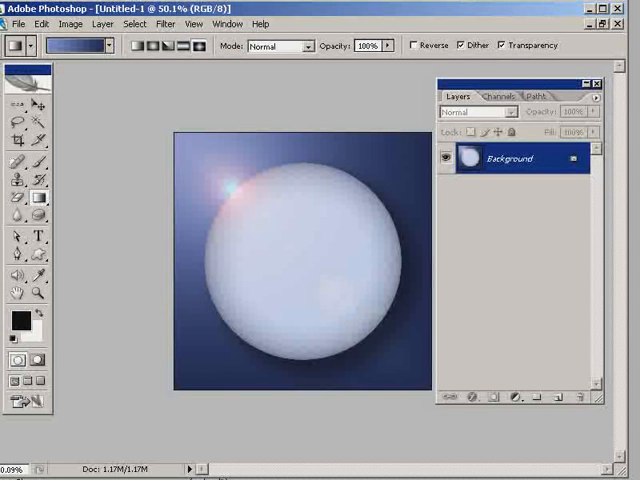
mouse_move(356, 148)
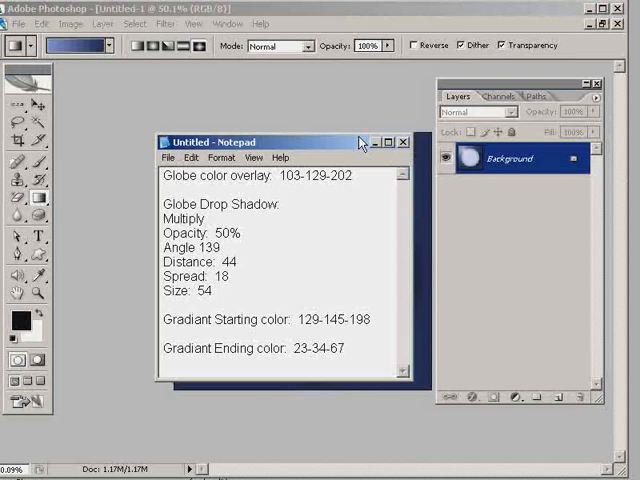
mouse_move(336, 184)
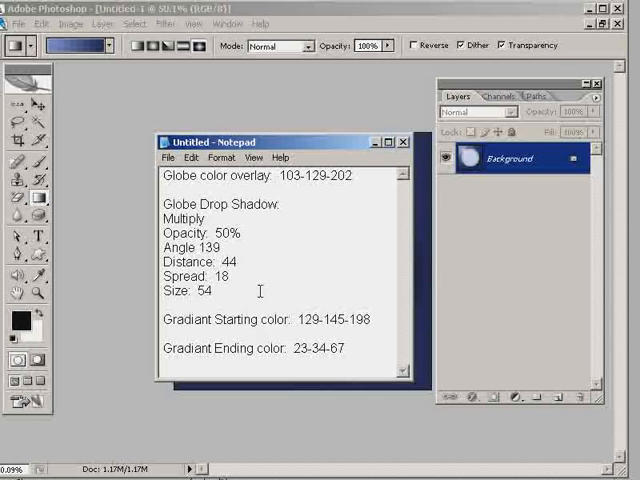
mouse_move(286, 306)
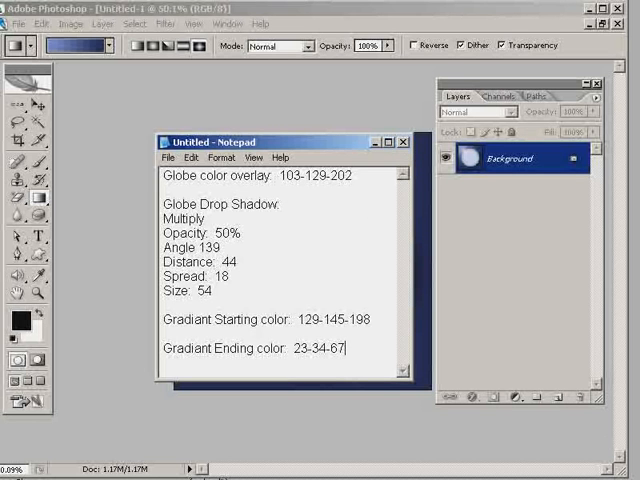
Put away the Notepad note of overlay colour, drop shadow and gradient values.
left_click(404, 140)
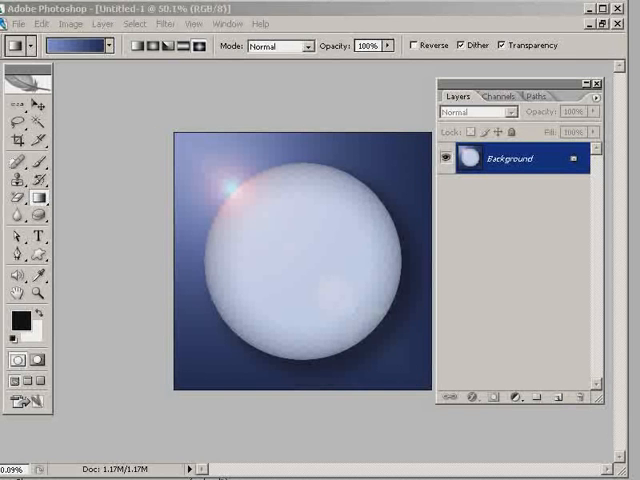